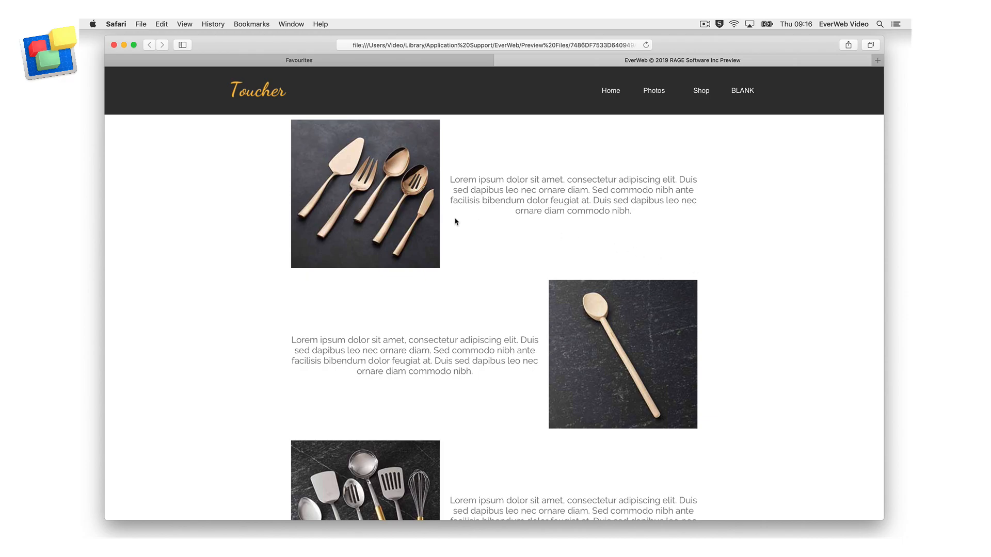
{"action": "mouse_move", "coordinate": [420, 244]}
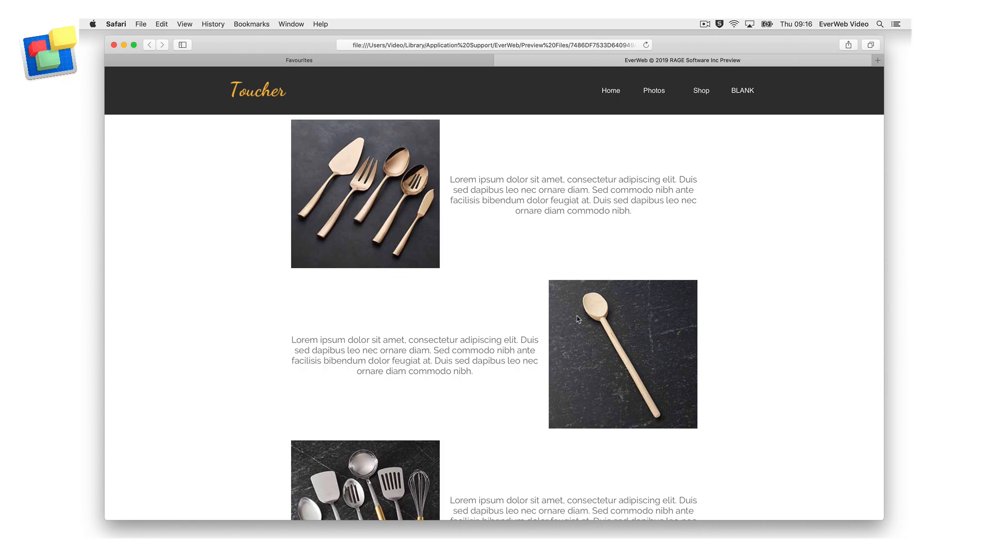
{"action": "mouse_move", "coordinate": [511, 340]}
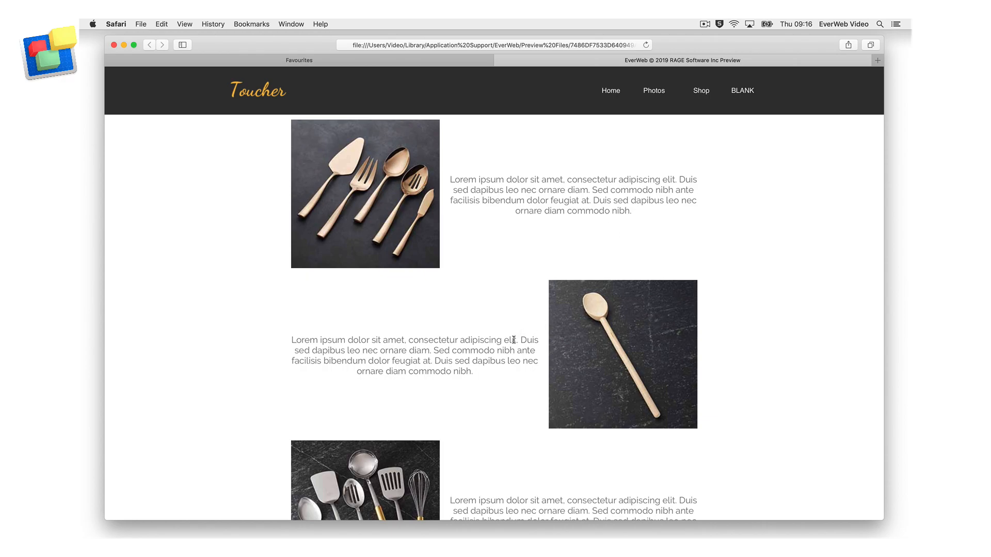
Step: Scroll through the Safari preview of the alternating image-and-text rows
{"action": "scroll", "scroll_direction": "down", "scroll_amount": 3}
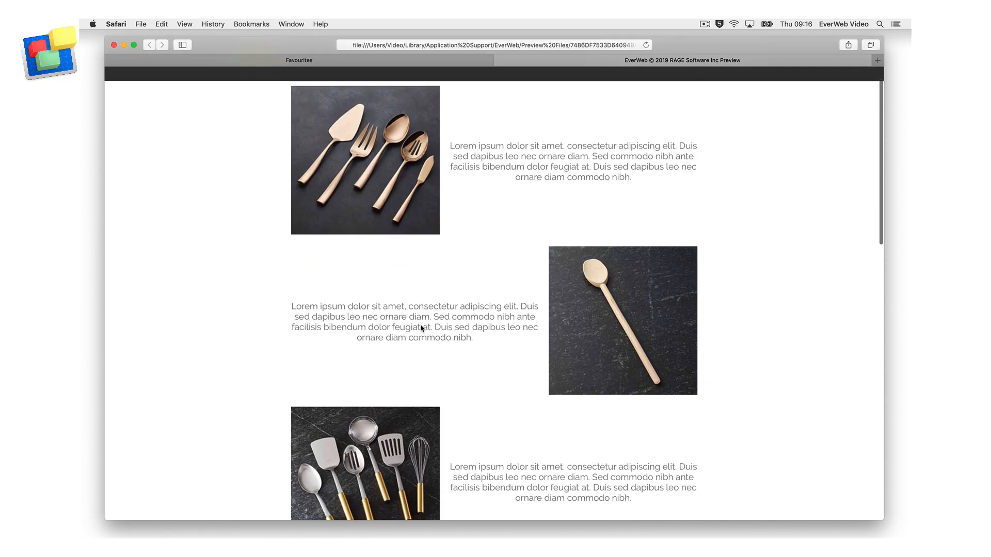
{"action": "scroll", "scroll_direction": "down", "scroll_amount": 3}
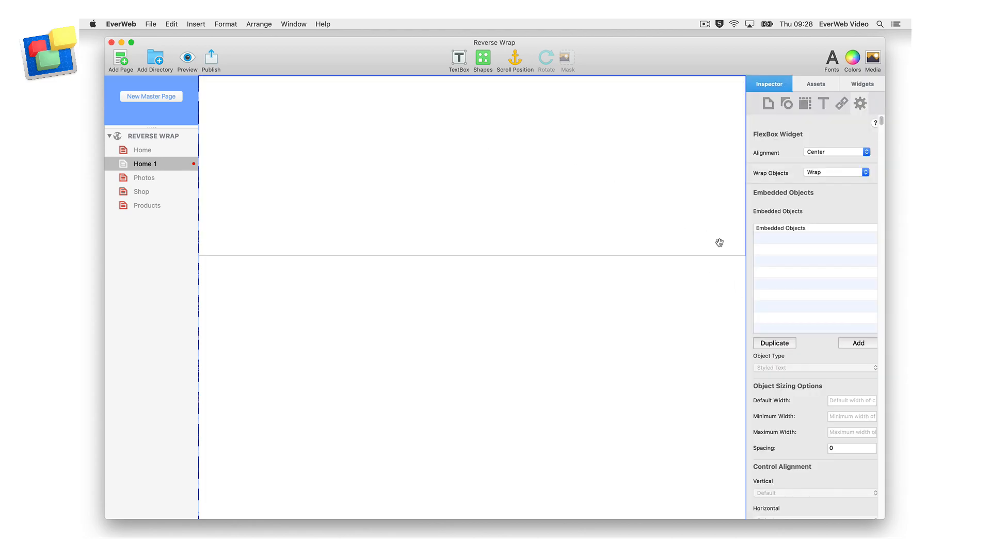
Step: Add an Image embedded object, 300 wide, showing the rose gold serving set photo
{"action": "left_click", "coordinate": [858, 343]}
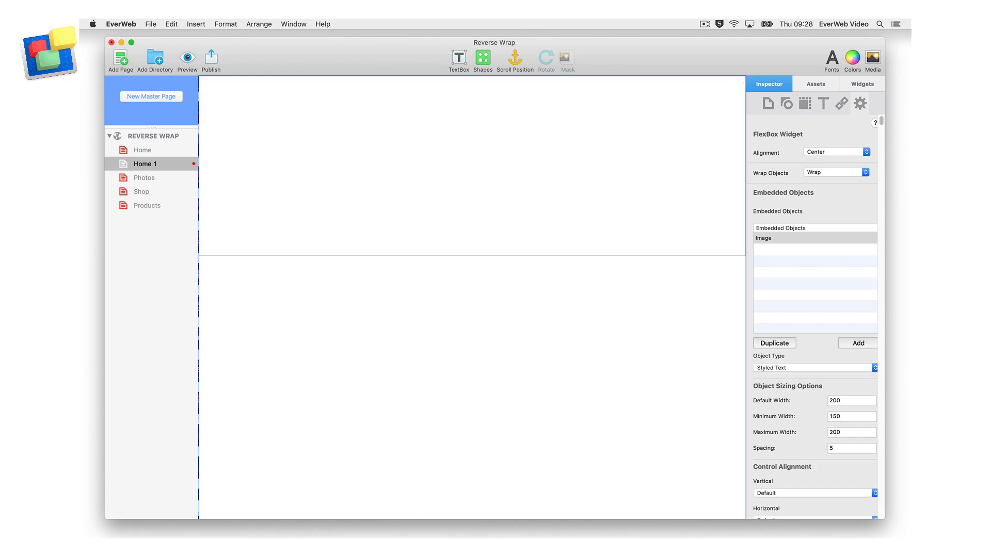
{"action": "left_click", "coordinate": [813, 367]}
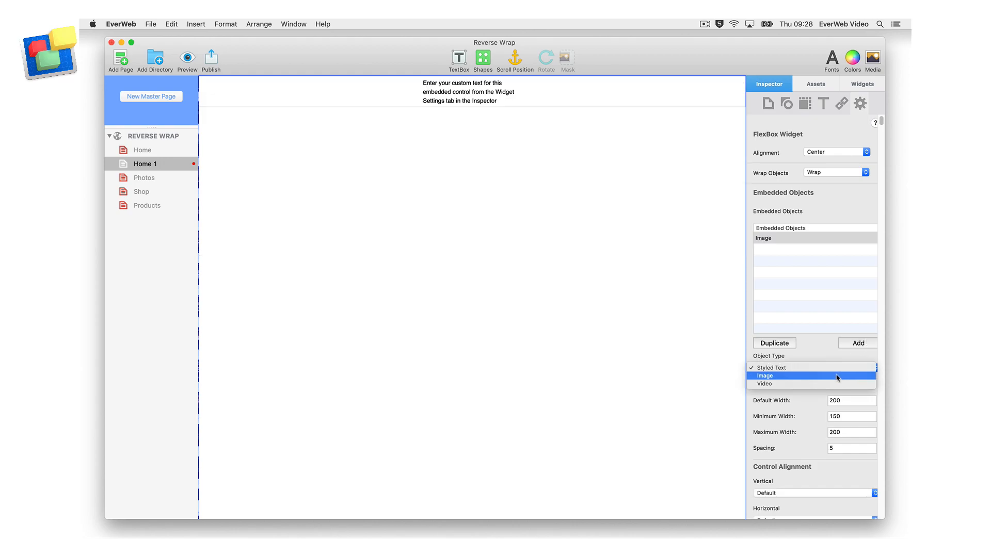
{"action": "left_click", "coordinate": [763, 375]}
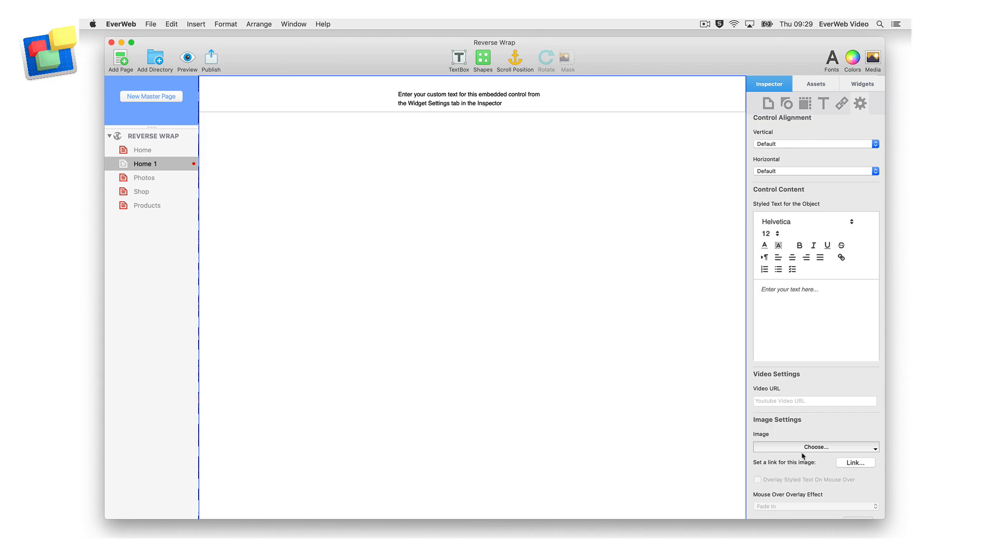
{"action": "left_click", "coordinate": [816, 447]}
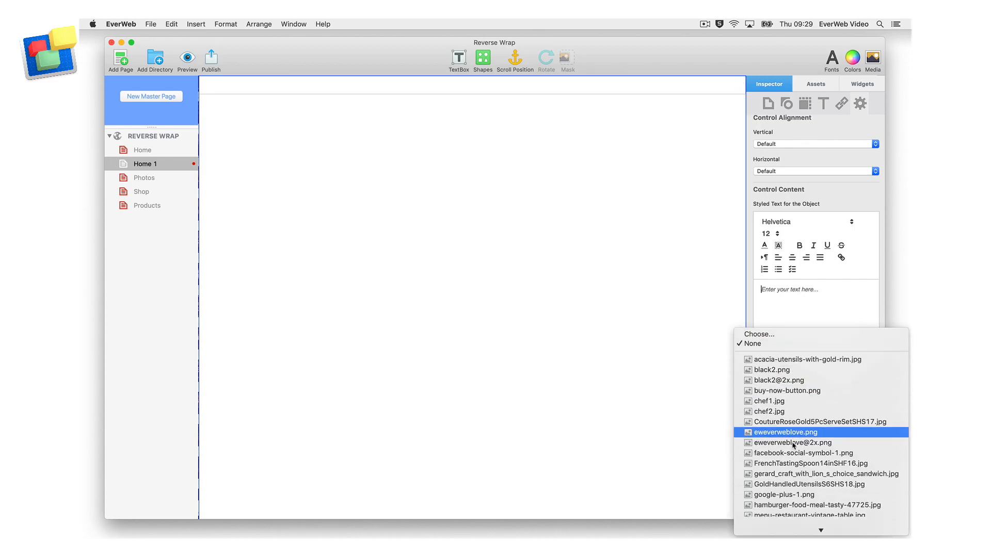
{"action": "left_click", "coordinate": [807, 431]}
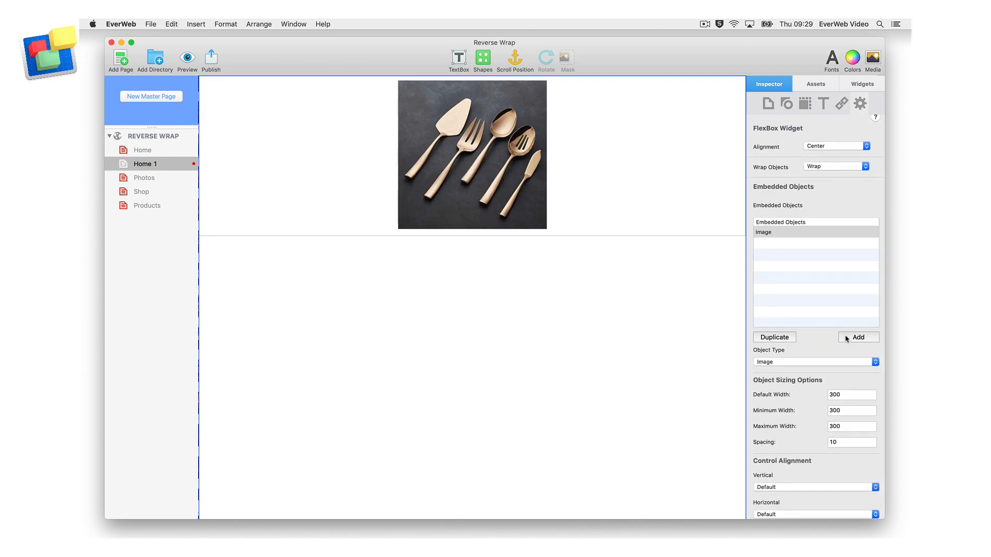
Step: Add a Styled Text object with spacing 10 containing the Lorem ipsum placeholder text
{"action": "left_click", "coordinate": [859, 336]}
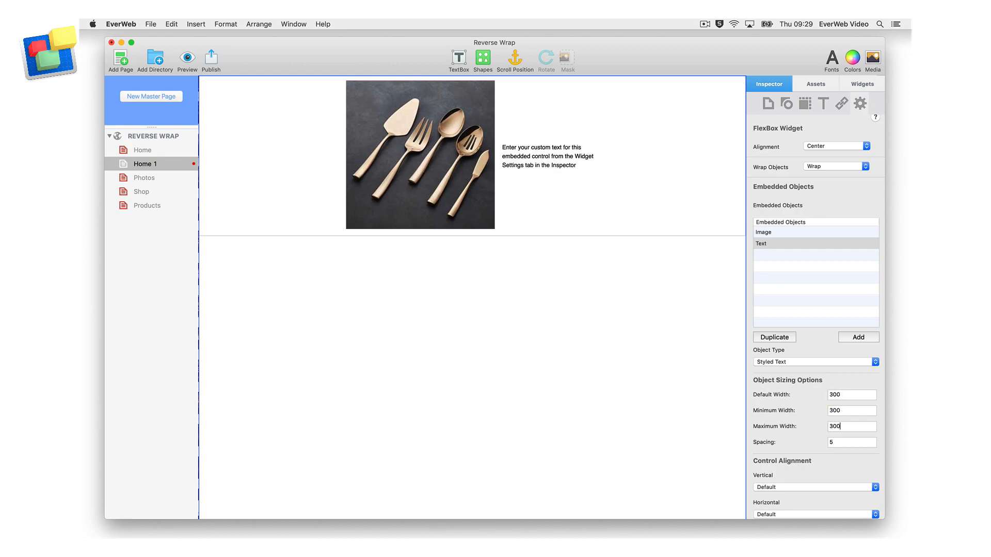
{"action": "type", "text": "10"}
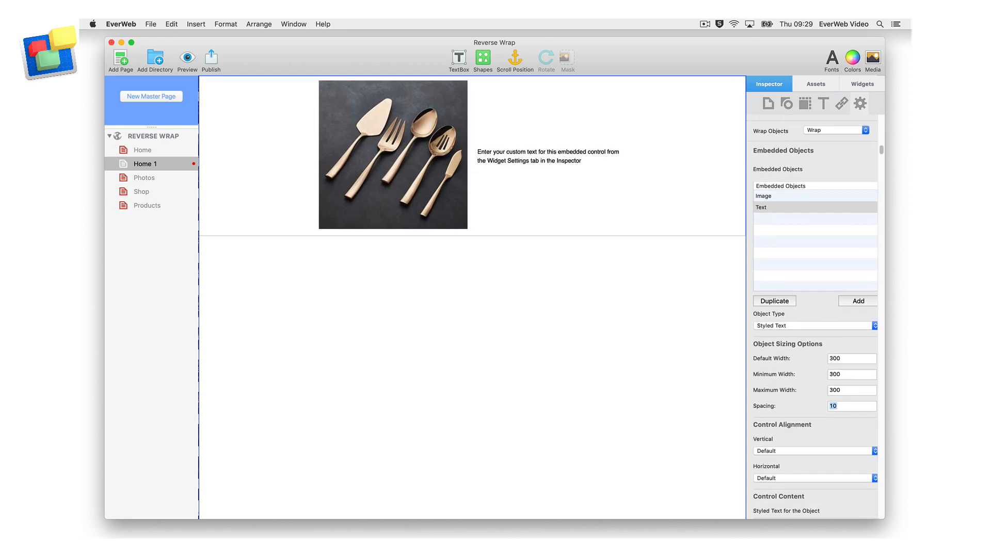
{"action": "scroll", "scroll_direction": "down", "scroll_amount": 3}
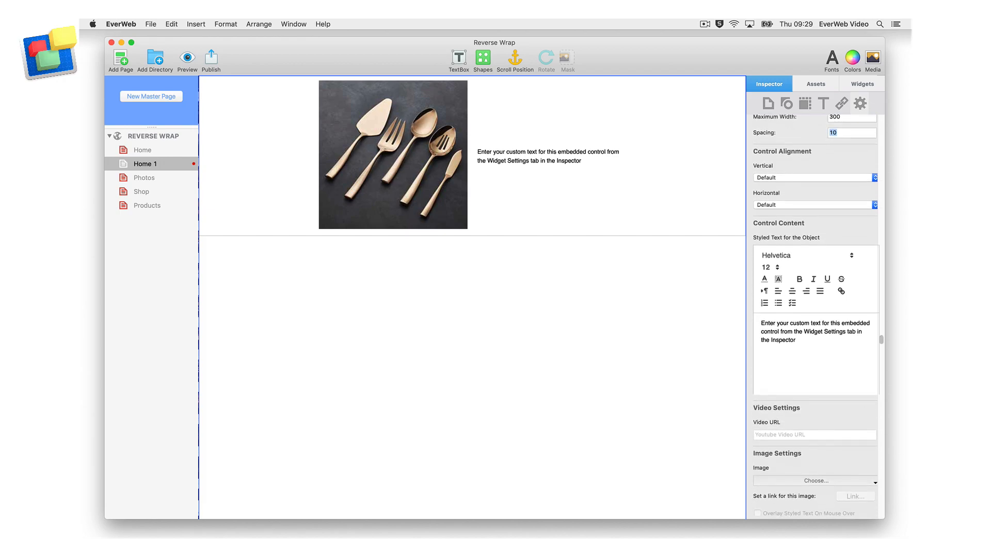
{"action": "double_click", "coordinate": [787, 320]}
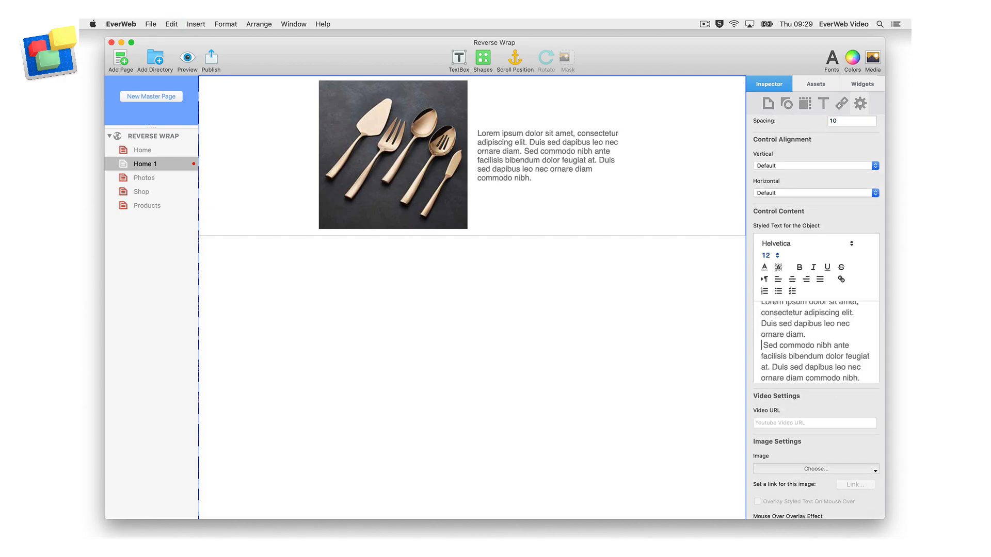
Step: Make the widget full width with 30 margins in the Metrics inspector
{"action": "left_click", "coordinate": [804, 103]}
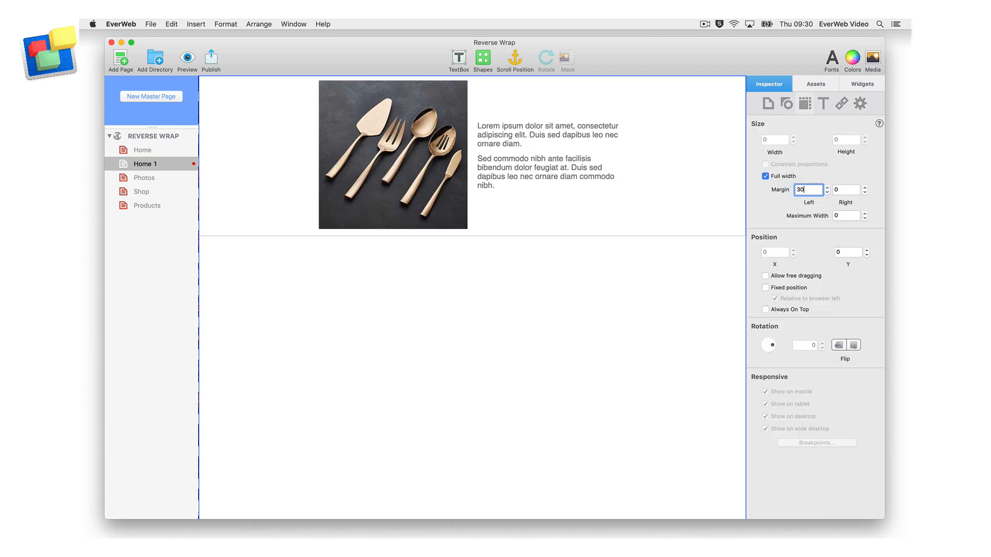
{"action": "type", "text": "30"}
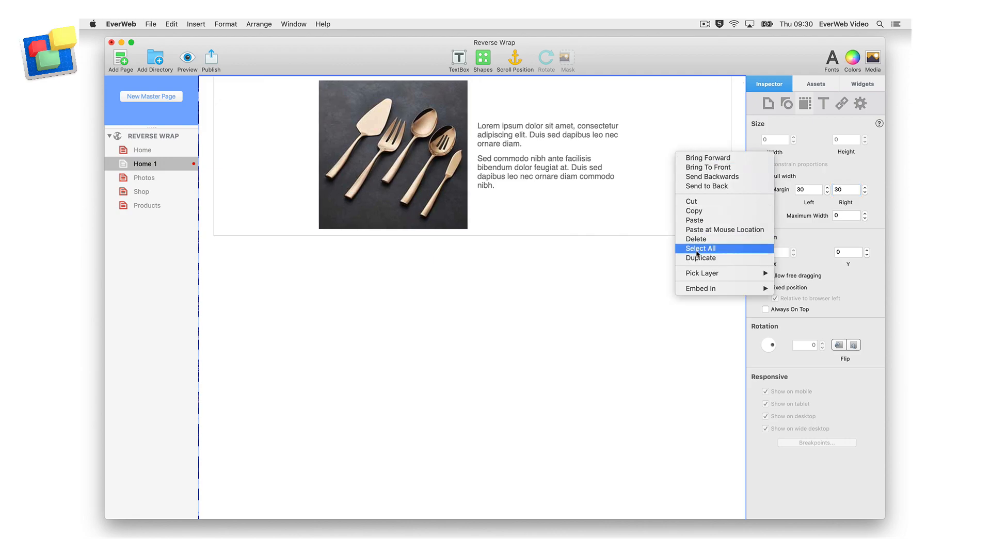
Step: Duplicate the first row and swap the copy's photo to GoldHandledUtensils
{"action": "left_click", "coordinate": [700, 258]}
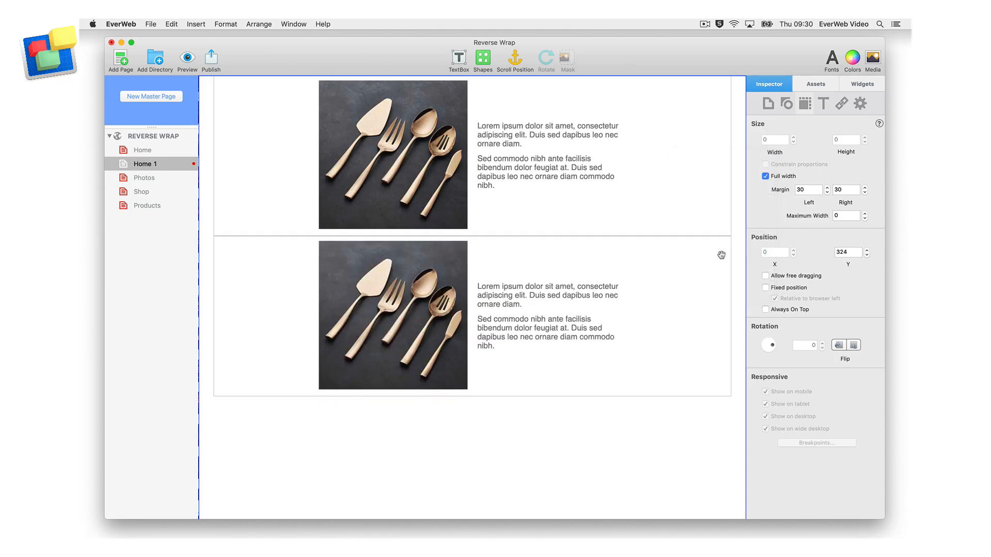
{"action": "left_click", "coordinate": [858, 103]}
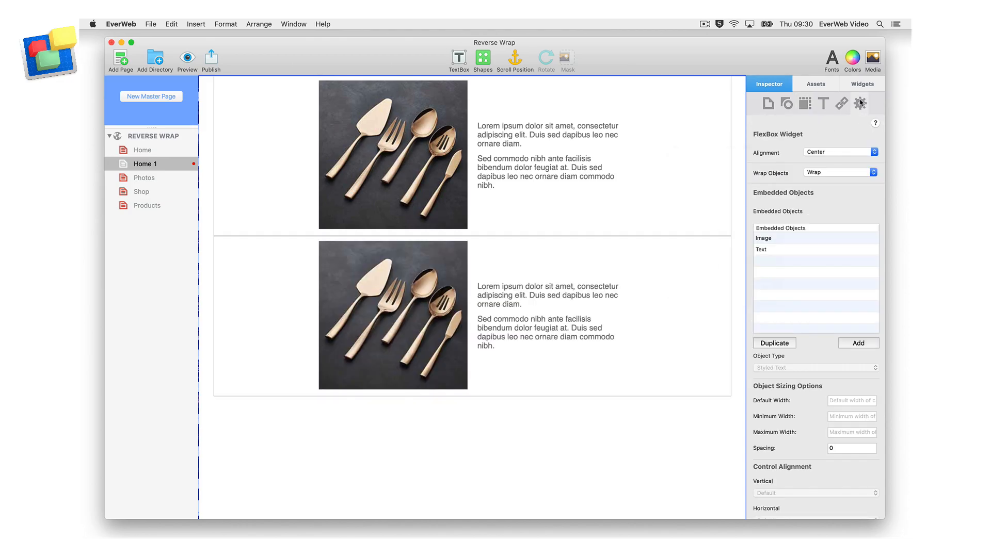
{"action": "left_click", "coordinate": [785, 238]}
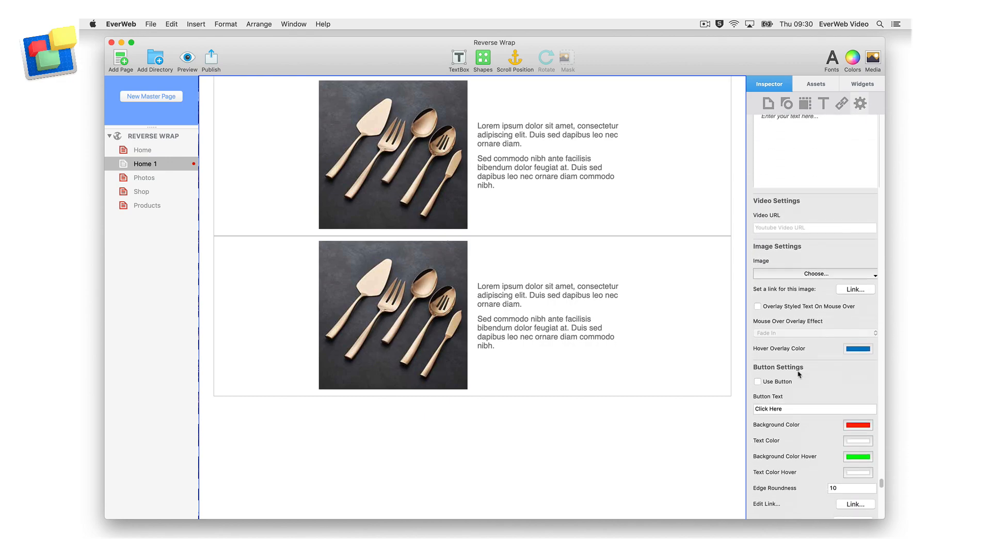
{"action": "left_click", "coordinate": [815, 275]}
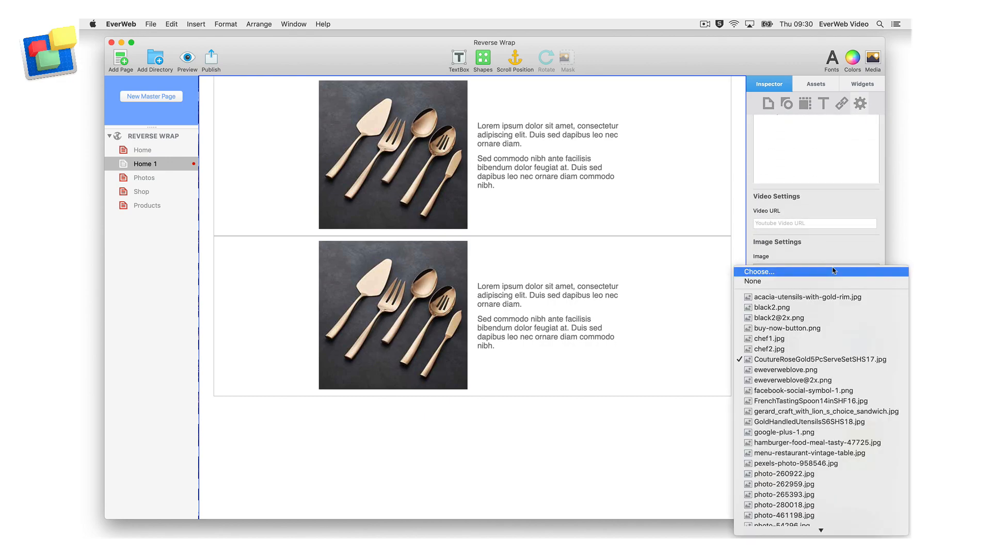
{"action": "left_click", "coordinate": [752, 280]}
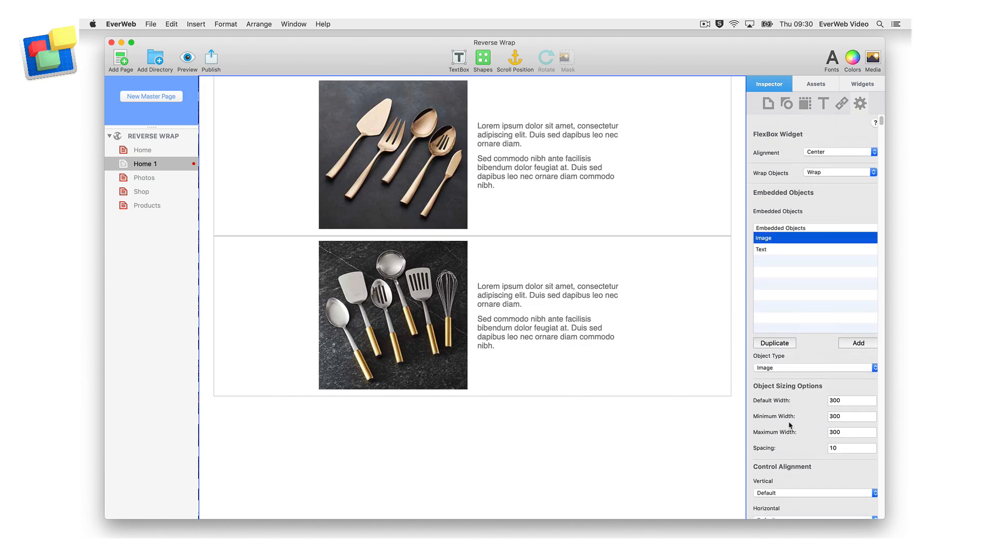
Step: Move Text above Image in the second row and set Wrap Objects to Reverse Wrap
{"action": "left_click", "coordinate": [789, 237]}
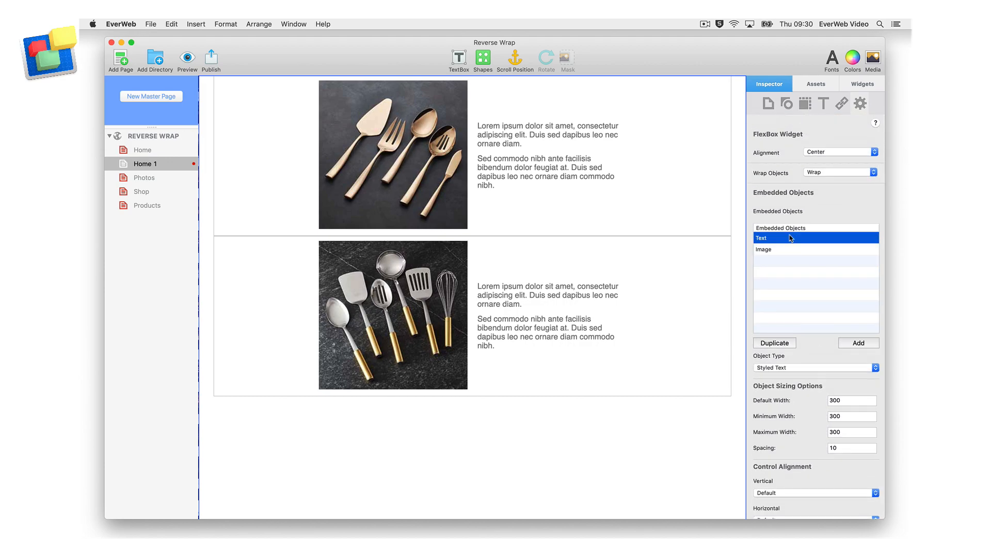
{"action": "left_click", "coordinate": [839, 172]}
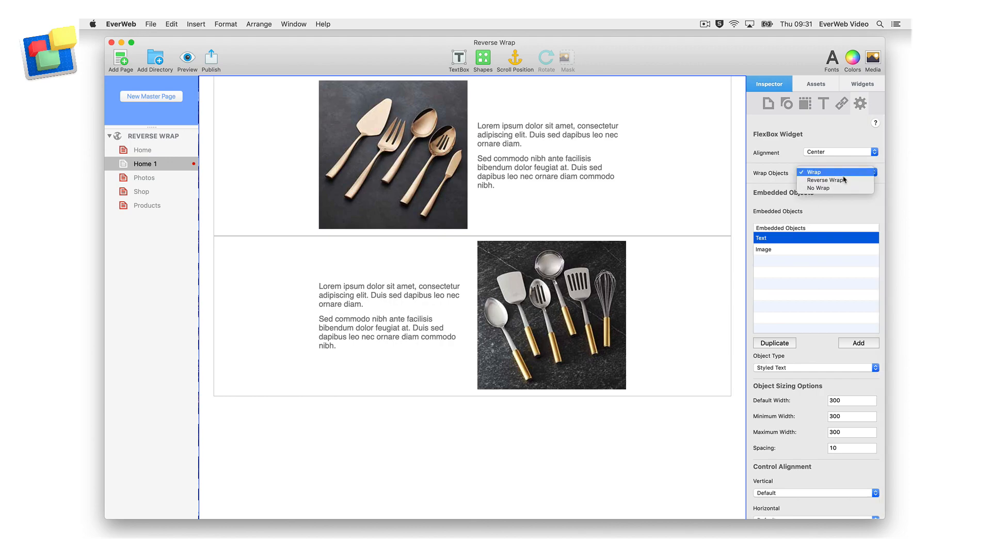
{"action": "left_click", "coordinate": [823, 180]}
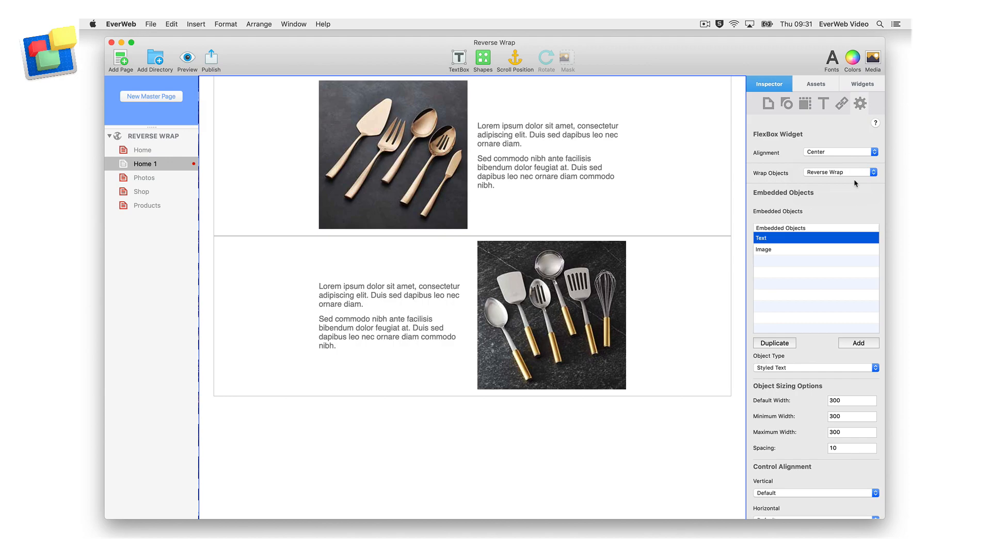
{"action": "right_click", "coordinate": [663, 161]}
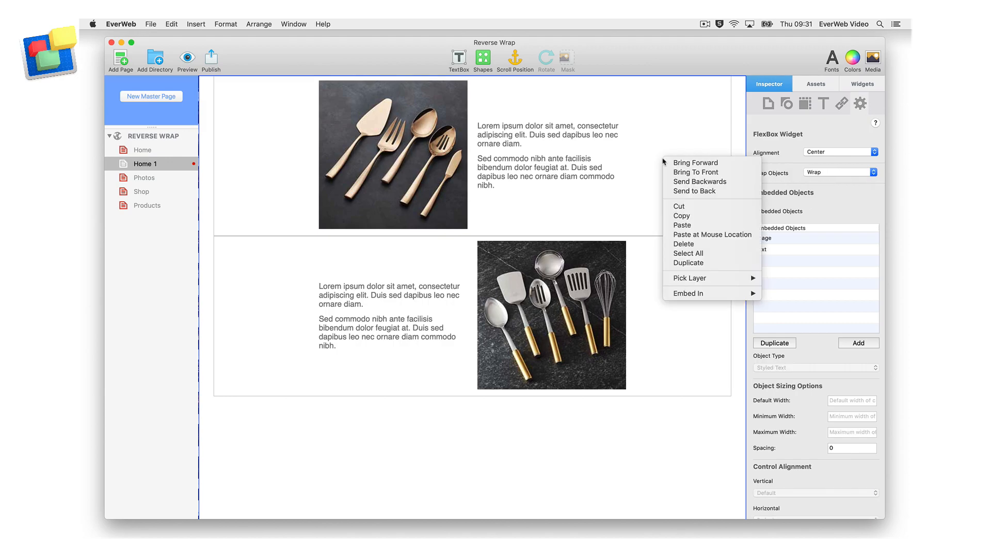
{"action": "mouse_move", "coordinate": [690, 278]}
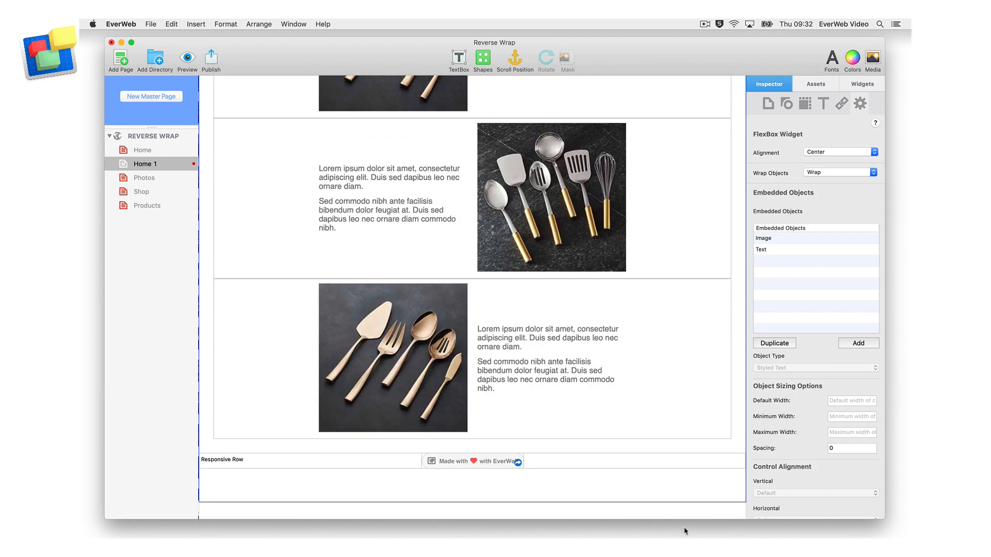
Step: Swap the third row's photo to the wooden spoon, then preview the page in the browser
{"action": "scroll", "scroll_direction": "down", "scroll_amount": 3}
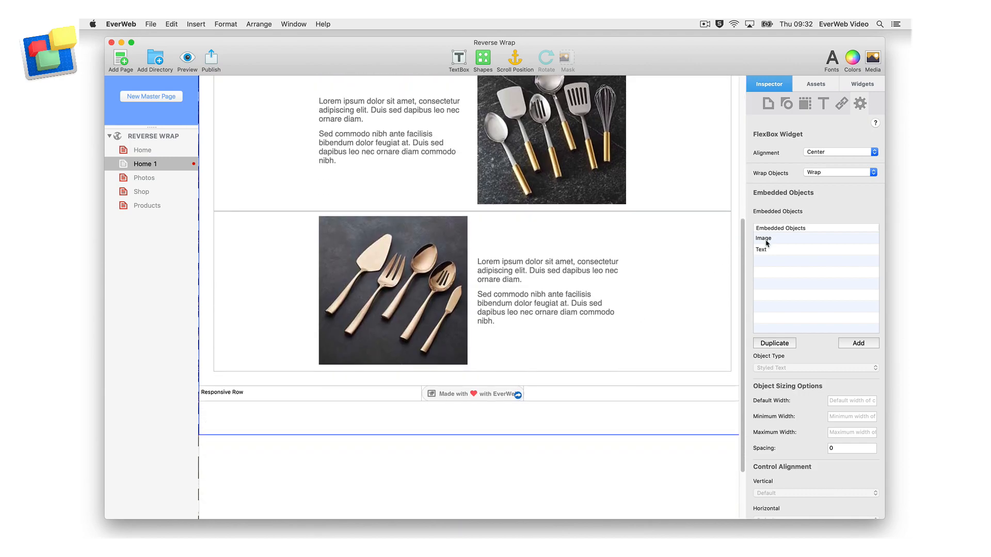
{"action": "left_click", "coordinate": [762, 237]}
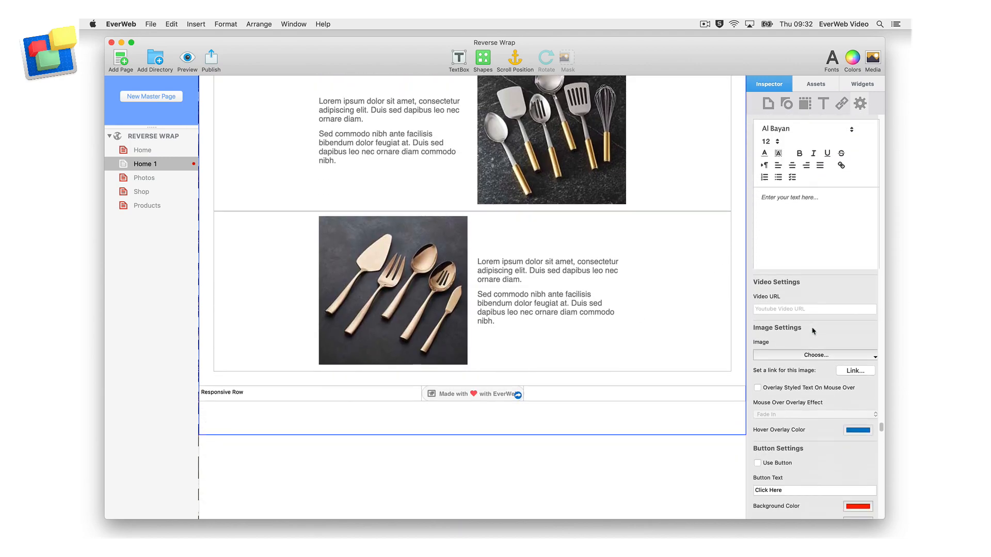
{"action": "left_click", "coordinate": [815, 355]}
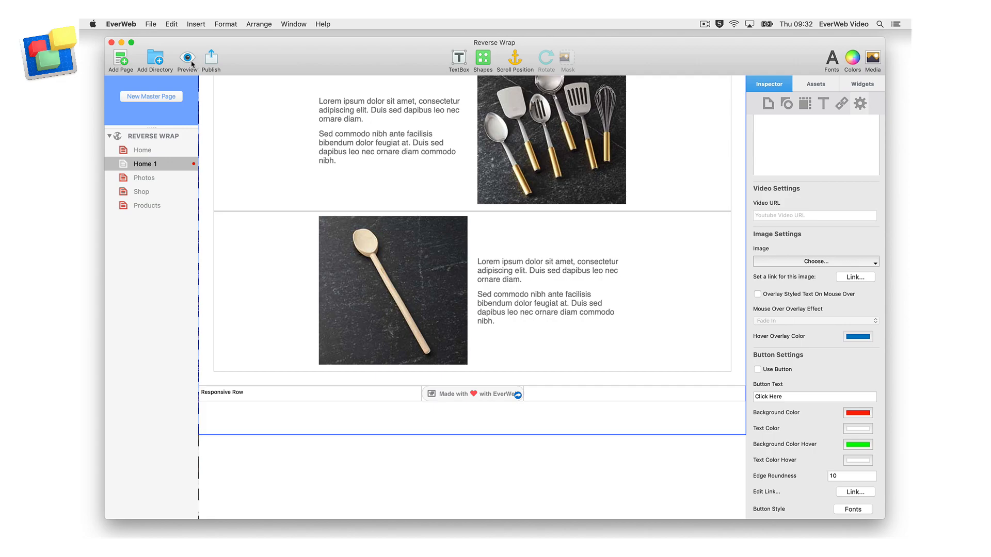
{"action": "left_click", "coordinate": [211, 56]}
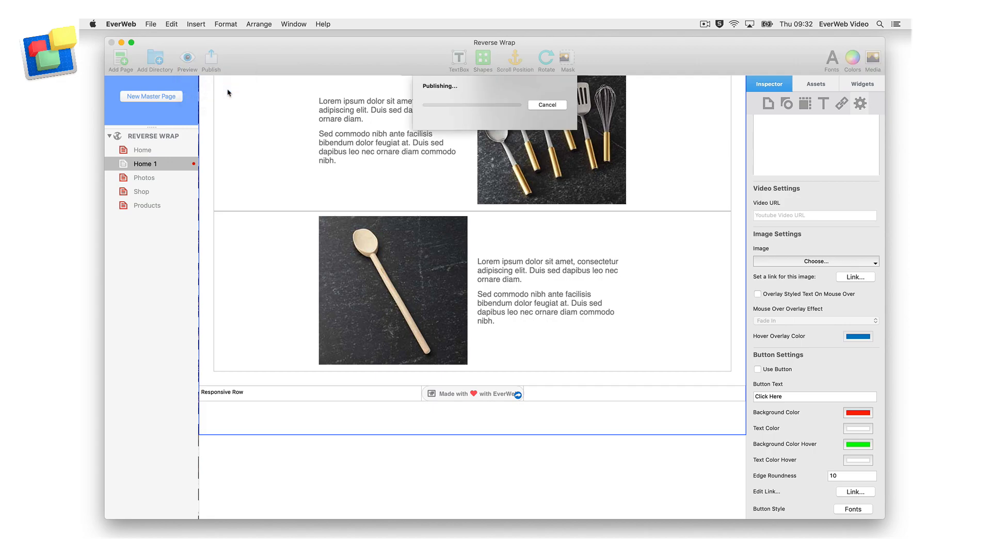